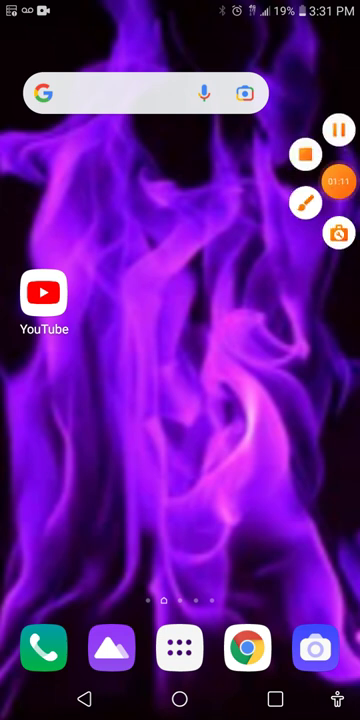
click(338, 181)
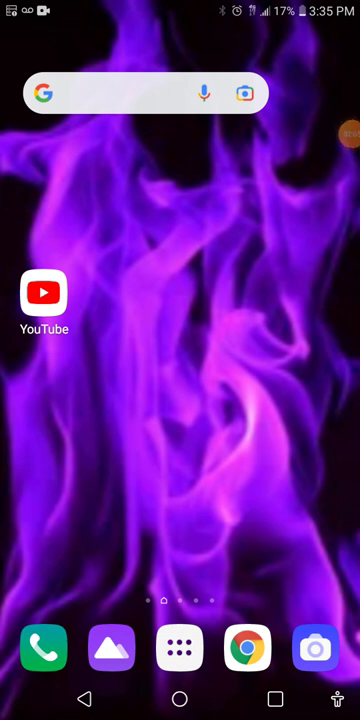
click(43, 291)
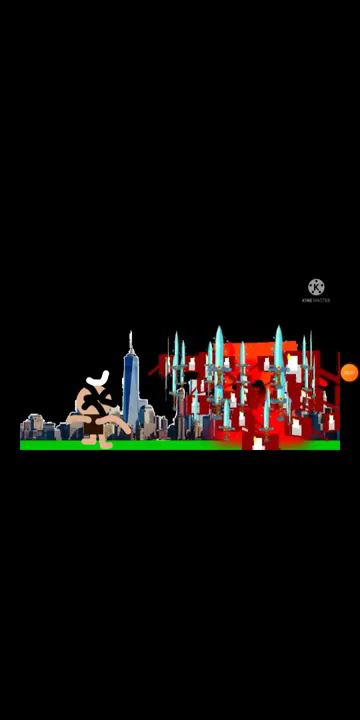